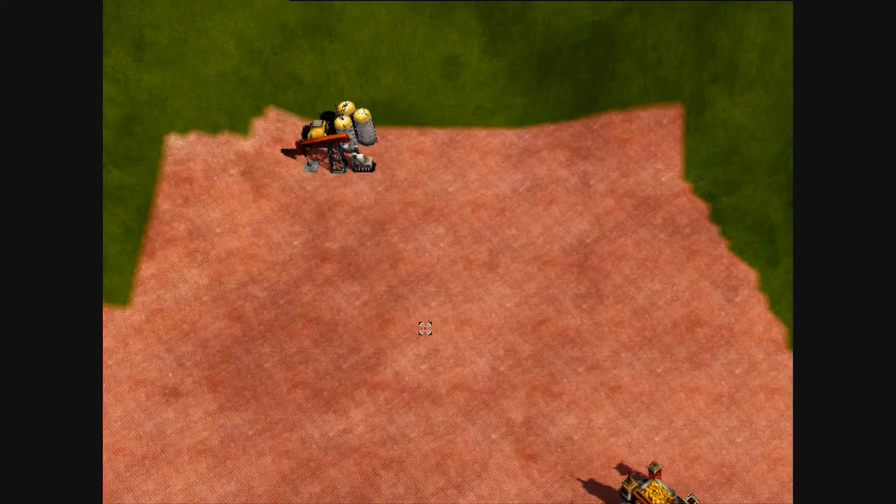
Paint a light blue water texture patch around Player_1_Start
click(145, 26)
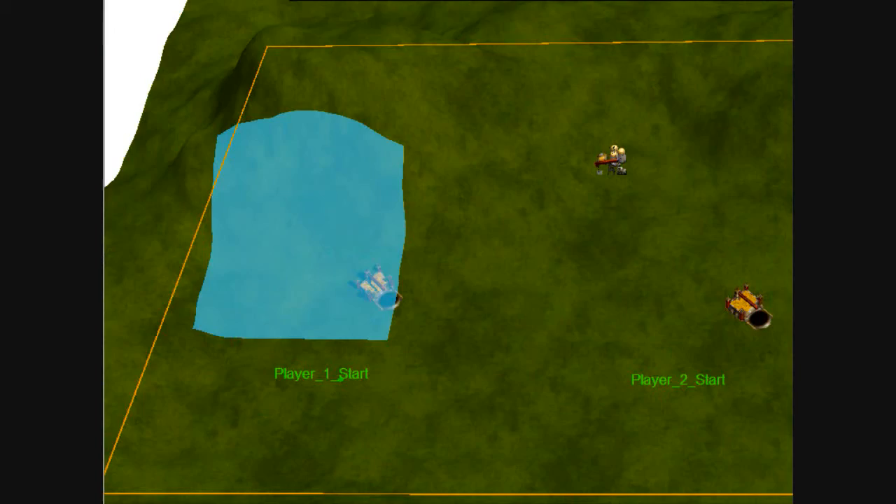
Save the map as the user map 'Sample Map' (Sample_Map.map)
click(116, 26)
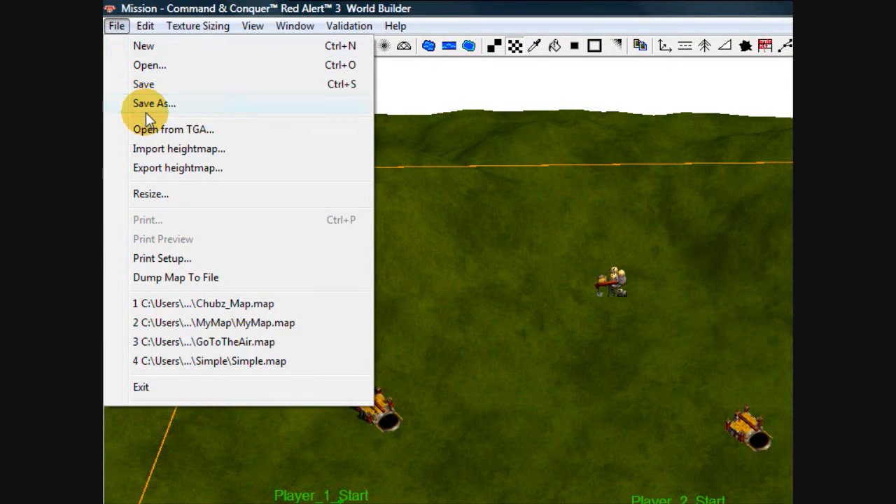
click(153, 103)
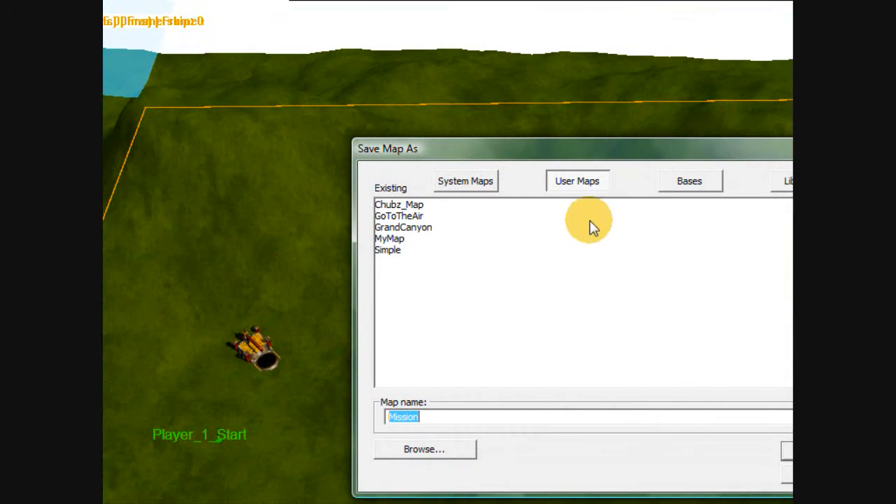
mouse_move(494, 315)
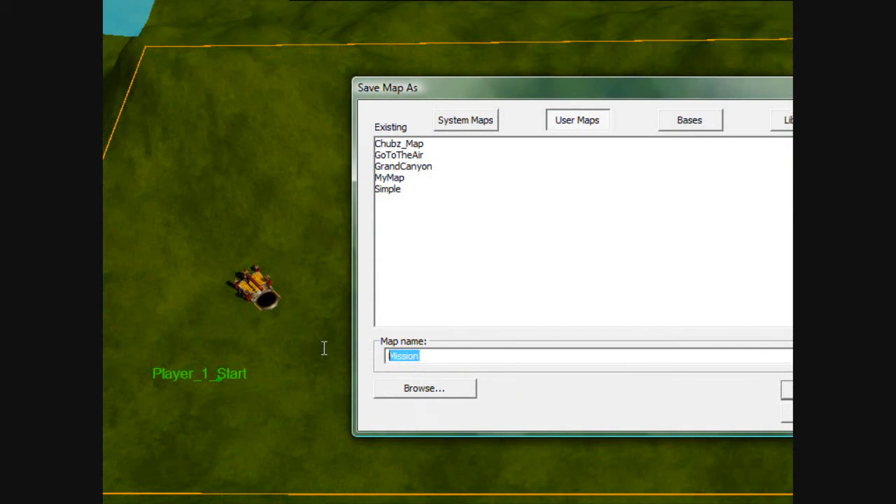
text(Sample Map)
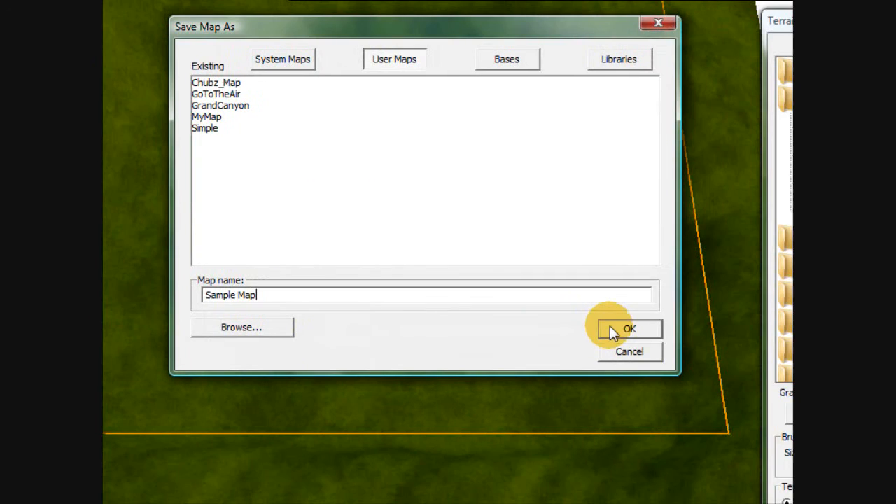
click(629, 329)
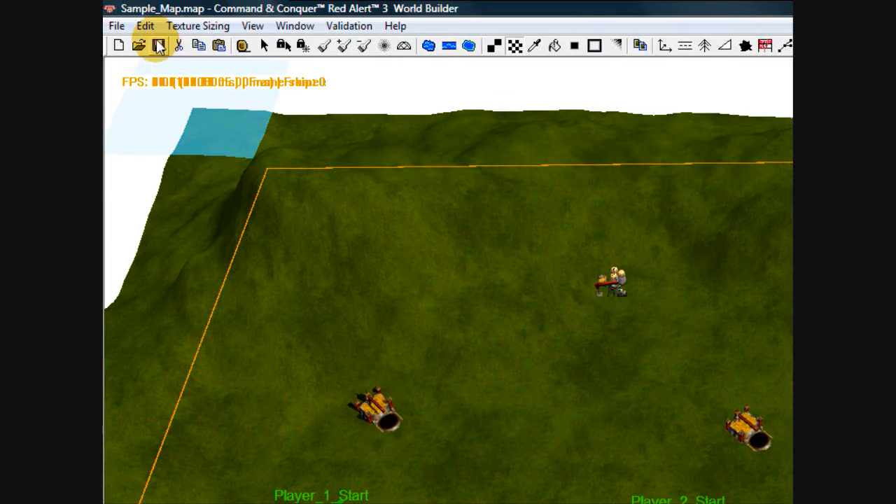
Enter a Sample map name and description in Edit Map Settings and apply them
click(145, 26)
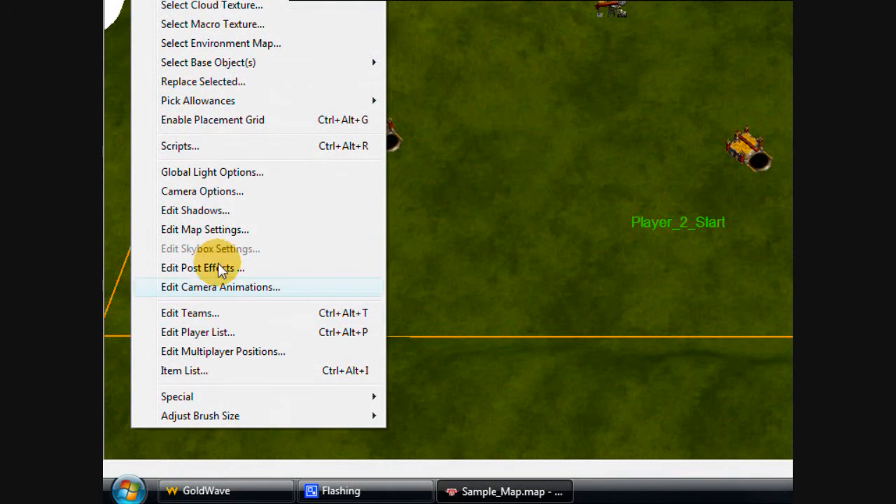
click(202, 191)
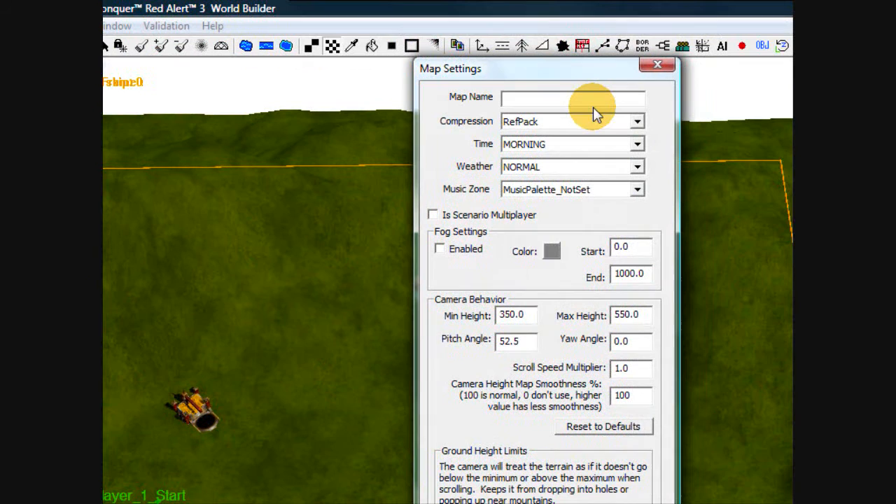
text(Sampl)
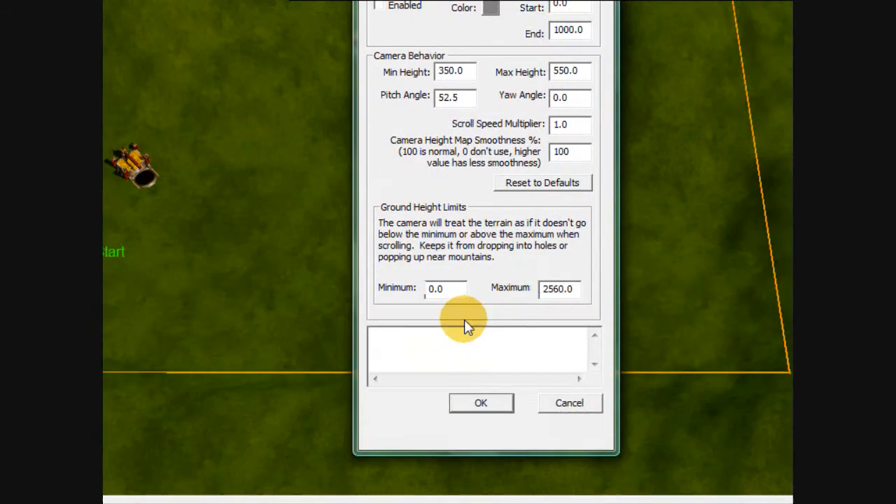
text(Sampl)
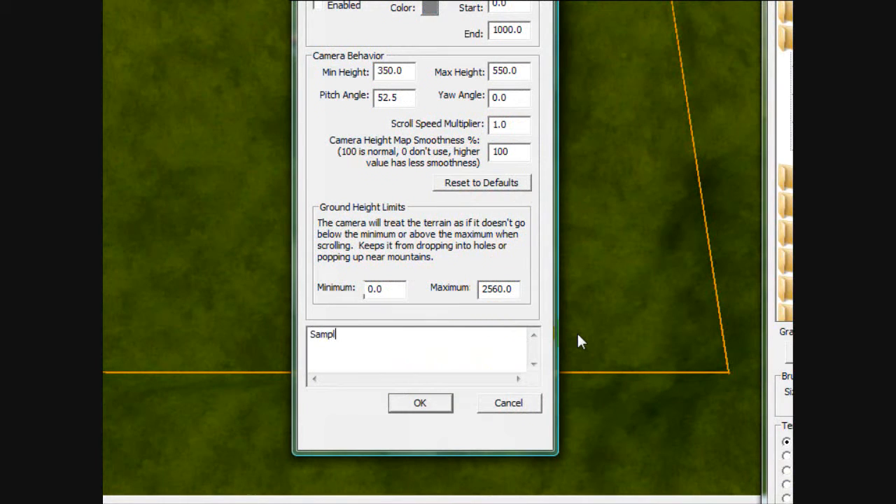
click(419, 402)
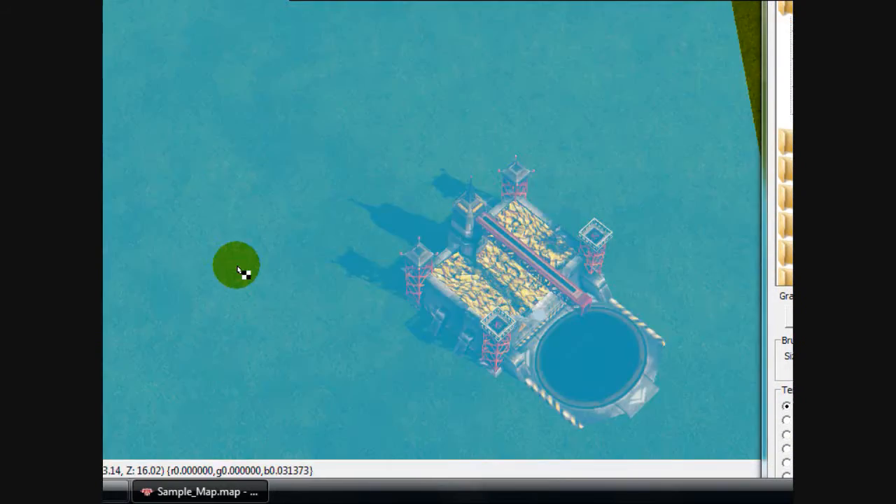